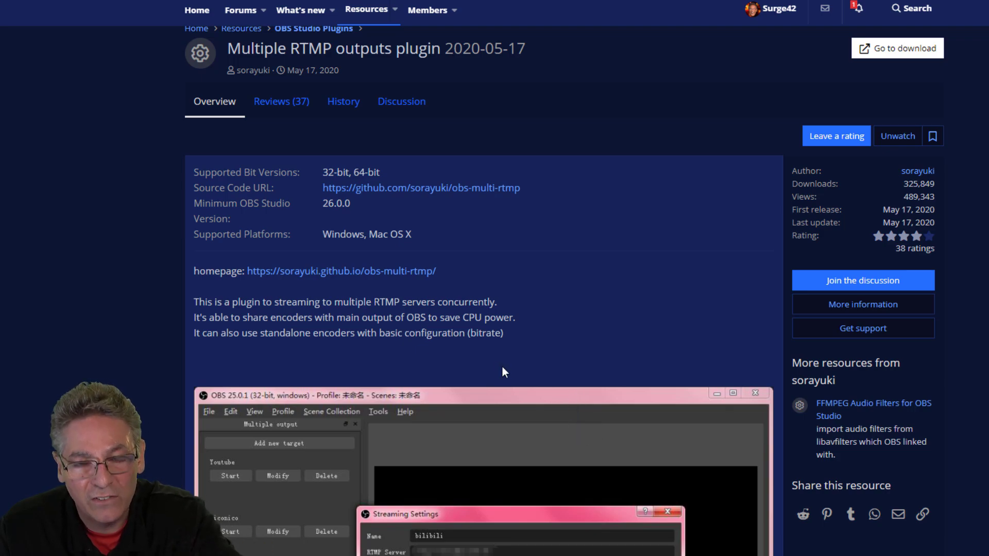
- Reach the plugin's GitHub Releases page via 'Go to download' and view release 0.2.7.1
scroll("down", 3)
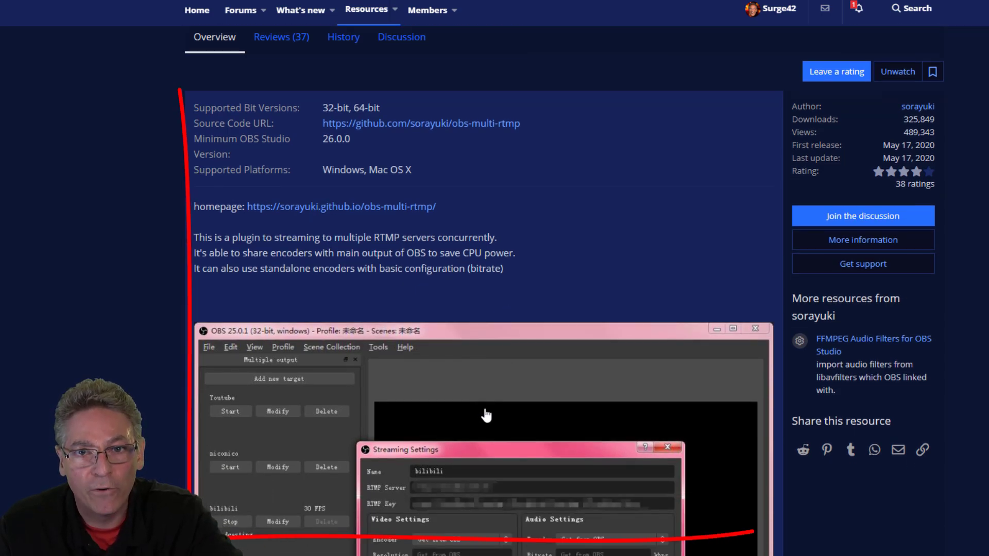
scroll("down", 3)
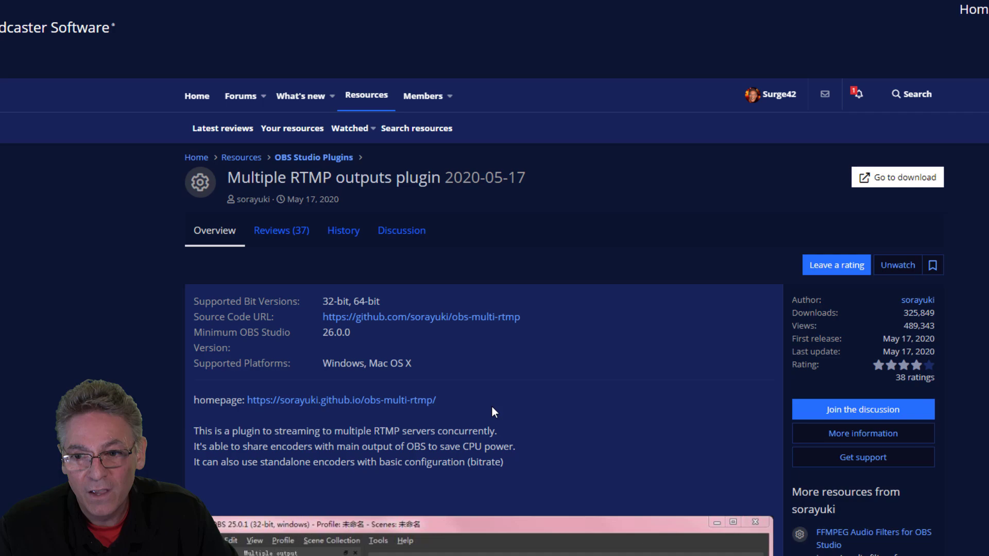
mouse_move(794, 265)
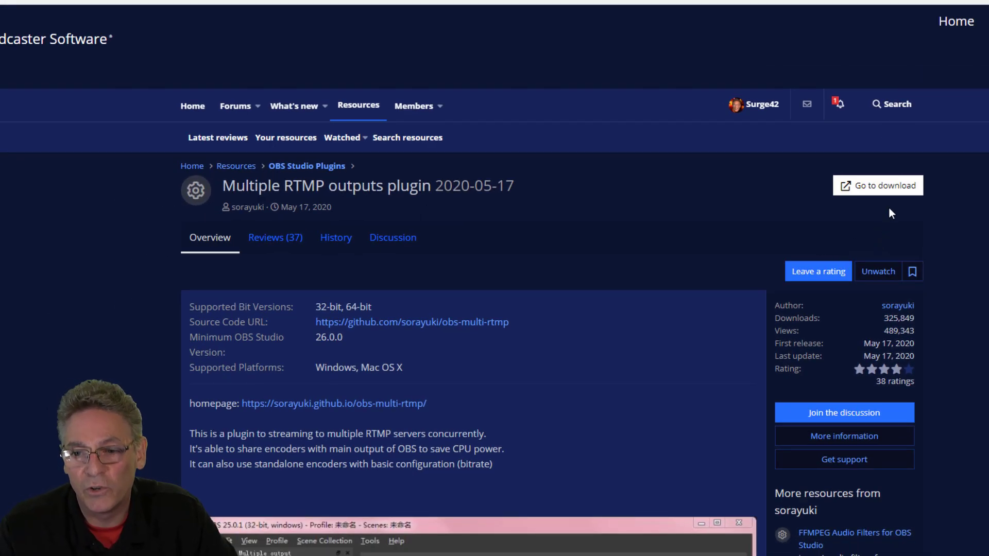
mouse_move(879, 189)
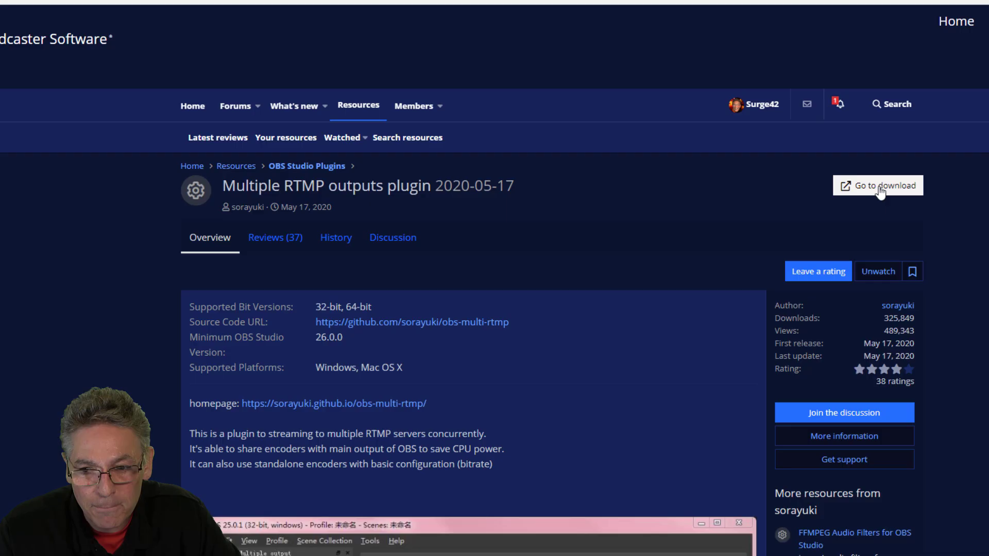
left_click(877, 186)
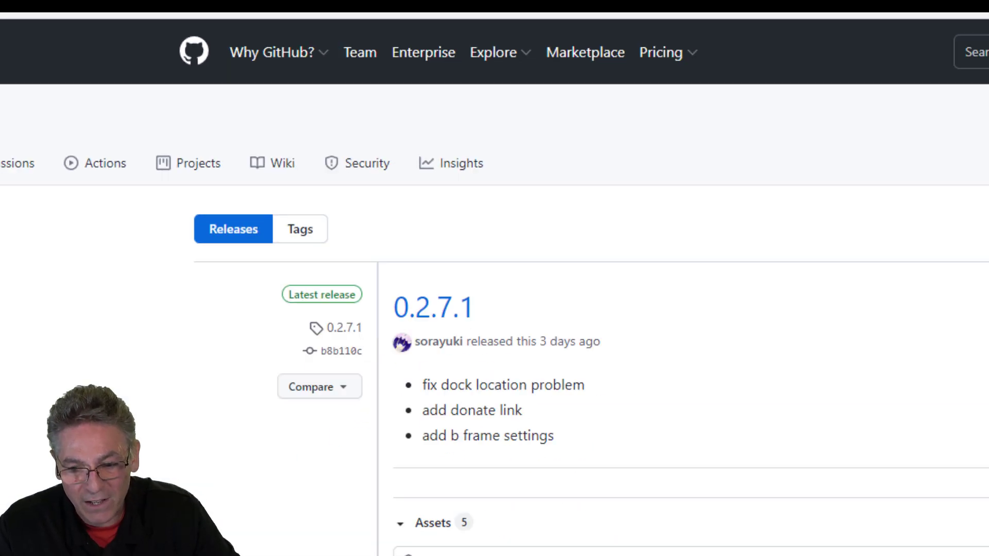
scroll("down", 3)
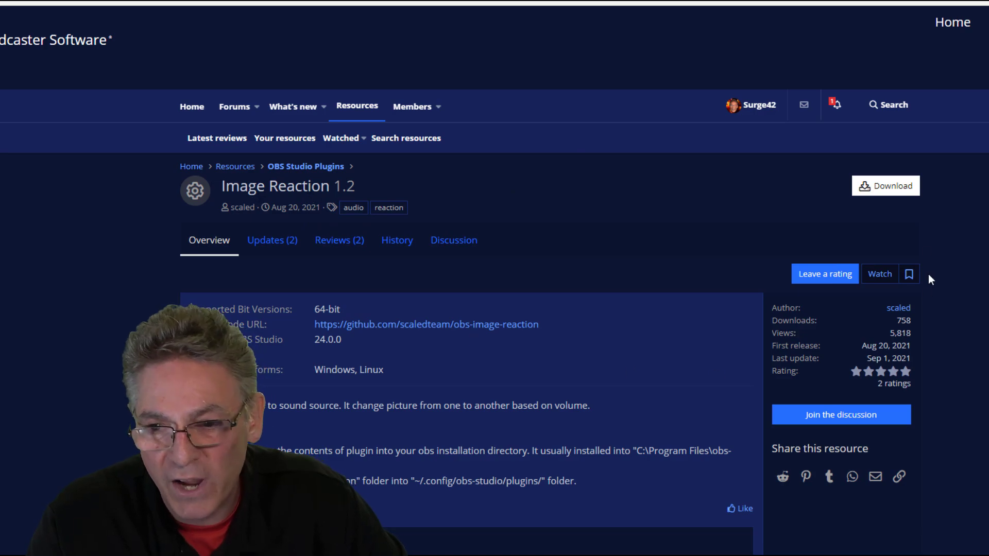
- Navigate to the Image Reaction plugin resource page on the OBS Forums
left_click(885, 186)
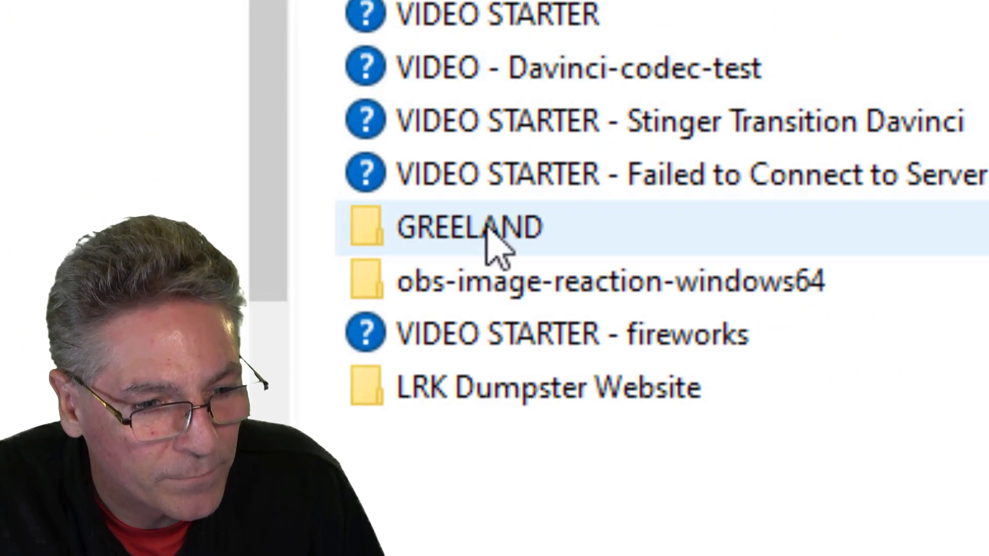
- Enter obs-image-reaction-windows64, read README.txt, then copy the data and obs-plugins folders
double_click(470, 228)
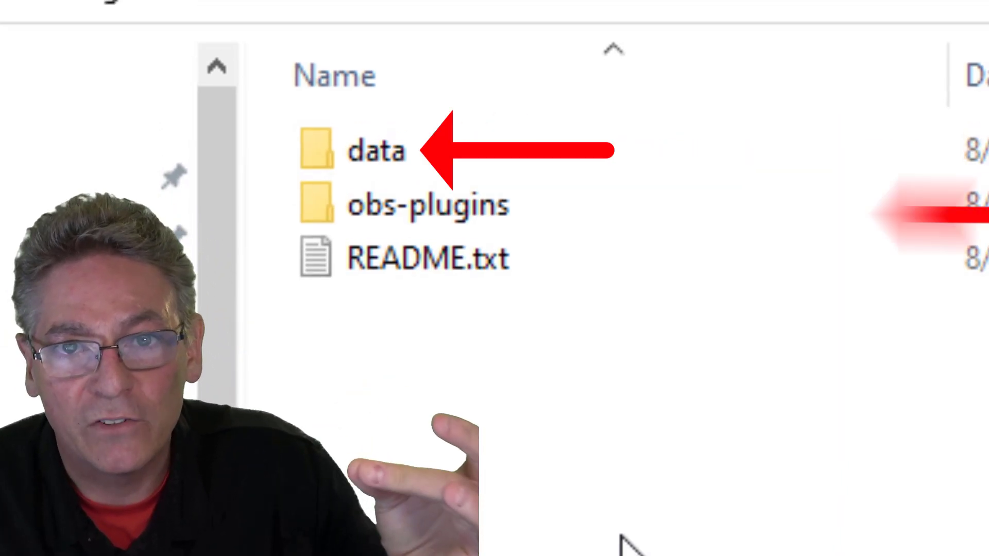
left_click(271, 249)
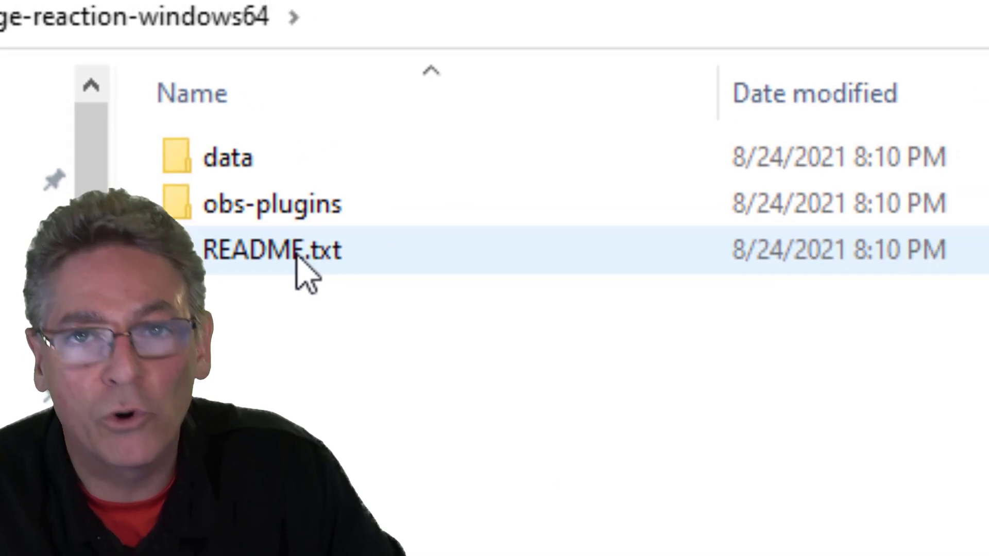
double_click(271, 249)
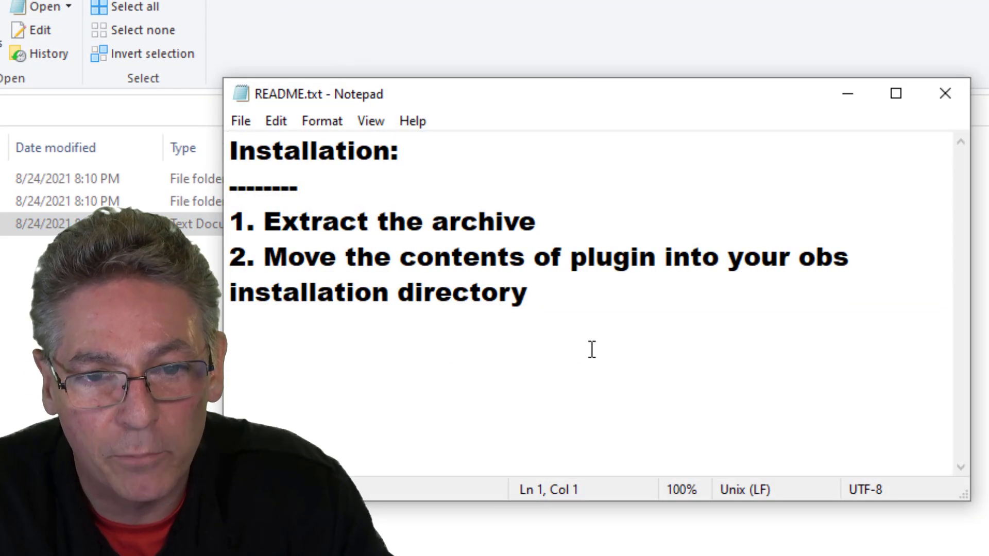
left_click(945, 93)
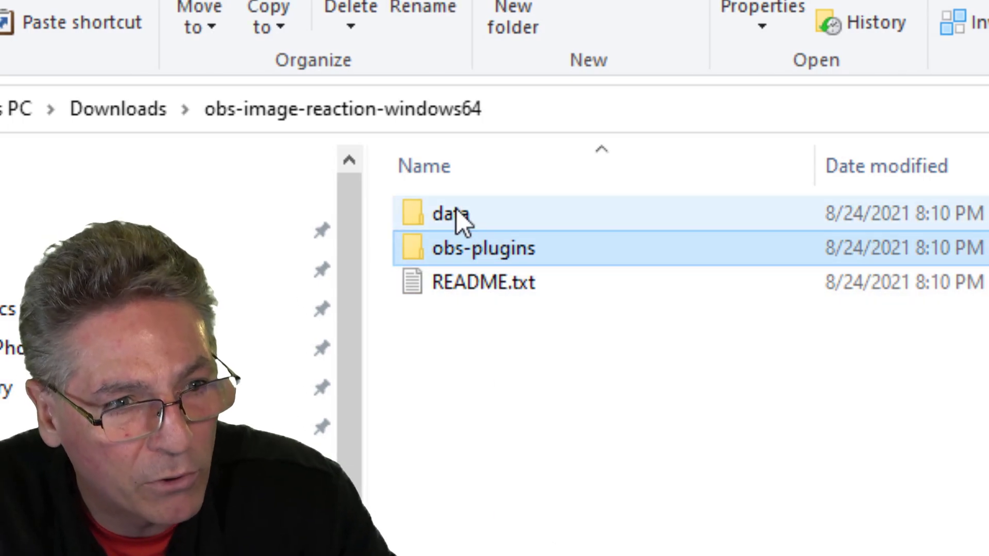
key("ctrl+c")
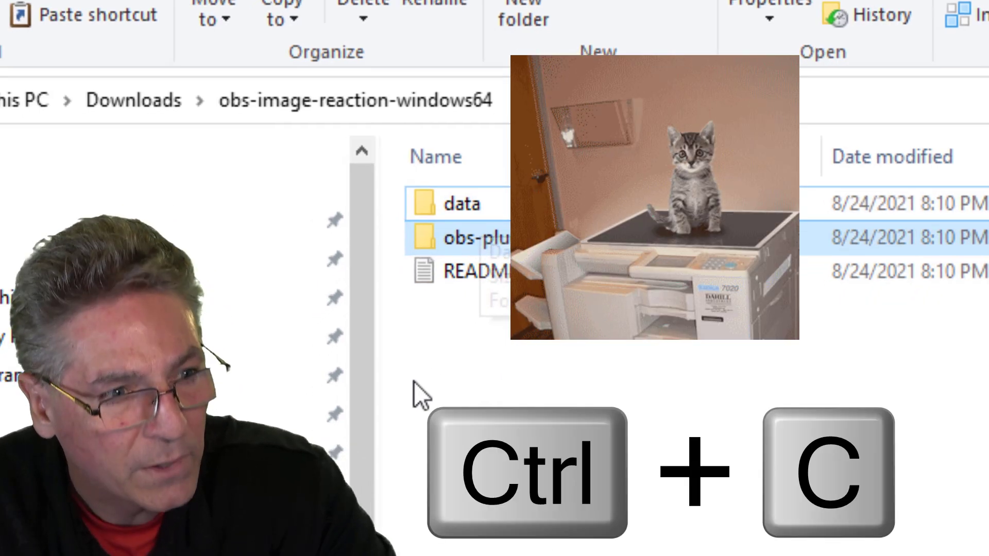